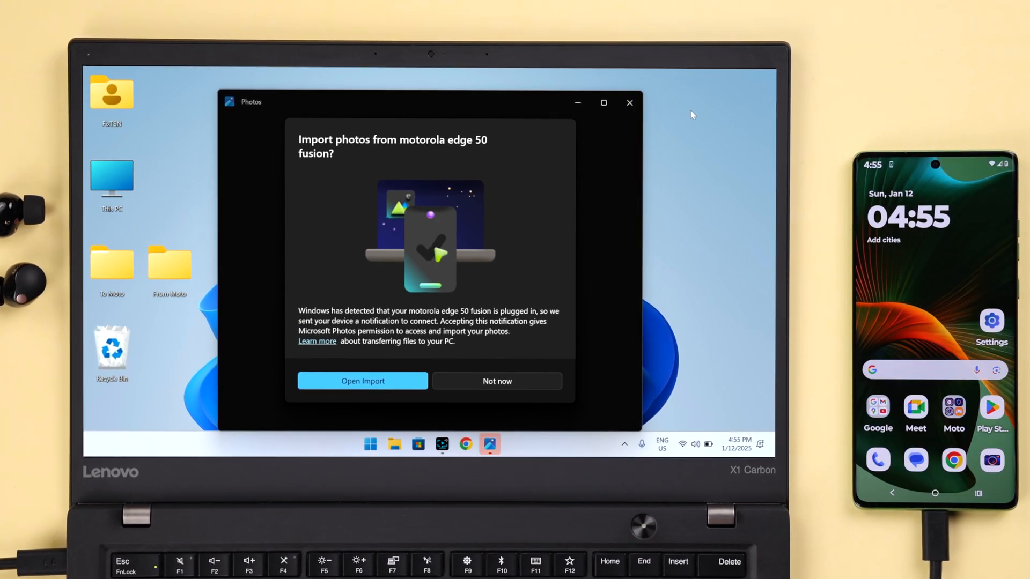
Step: Dismiss the Photos offer to import pictures from the Motorola phone with 'Not now'
{"action": "left_click", "coordinate": [629, 103]}
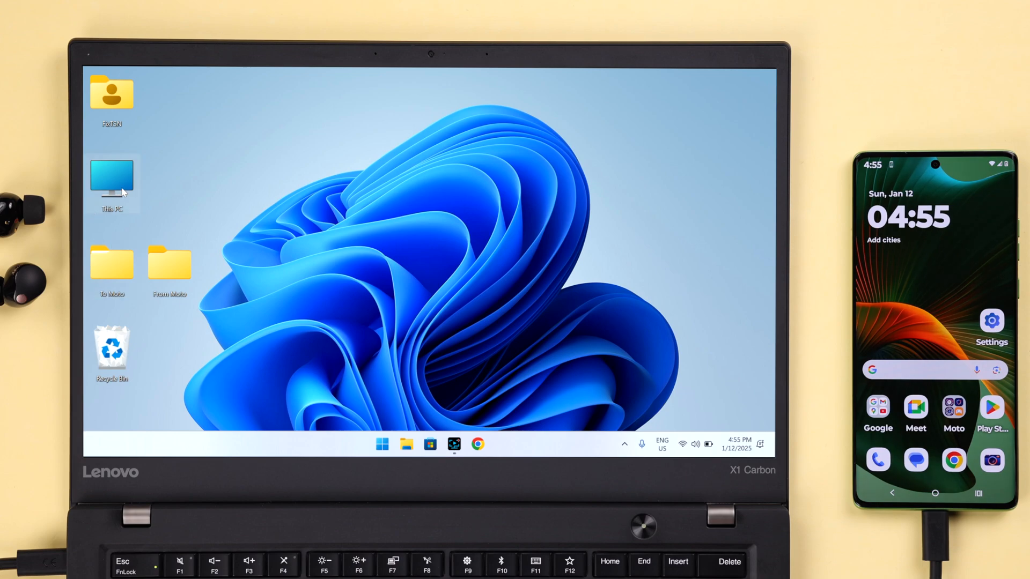
{"action": "double_click", "coordinate": [111, 177]}
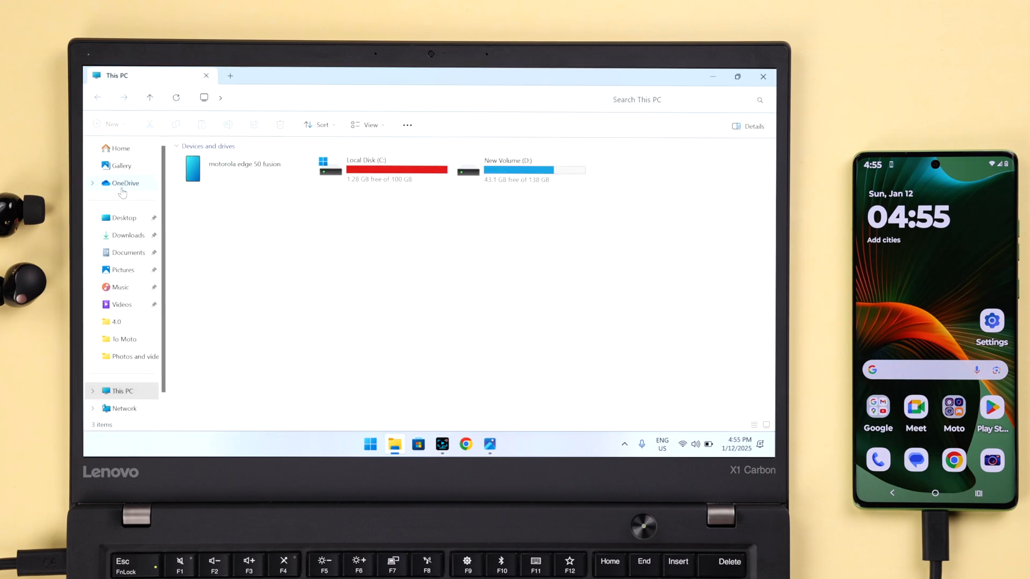
{"action": "left_click", "coordinate": [245, 164]}
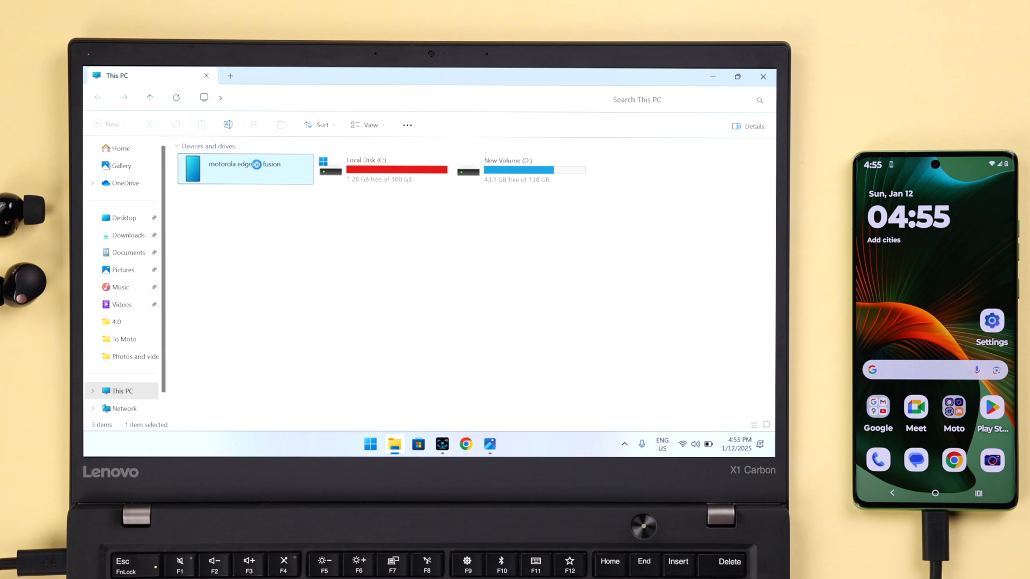
{"action": "double_click", "coordinate": [245, 169]}
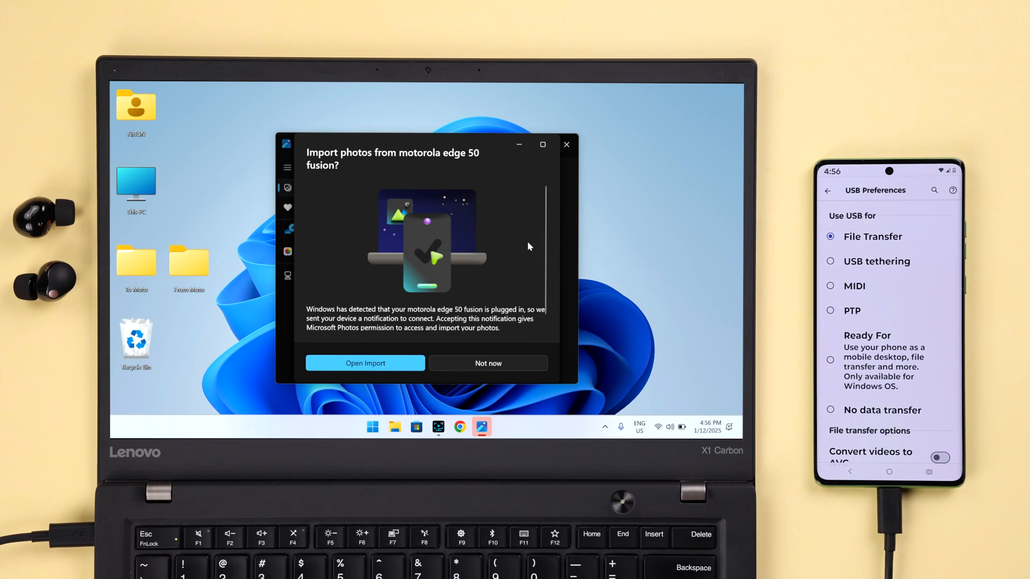
{"action": "left_click", "coordinate": [488, 363]}
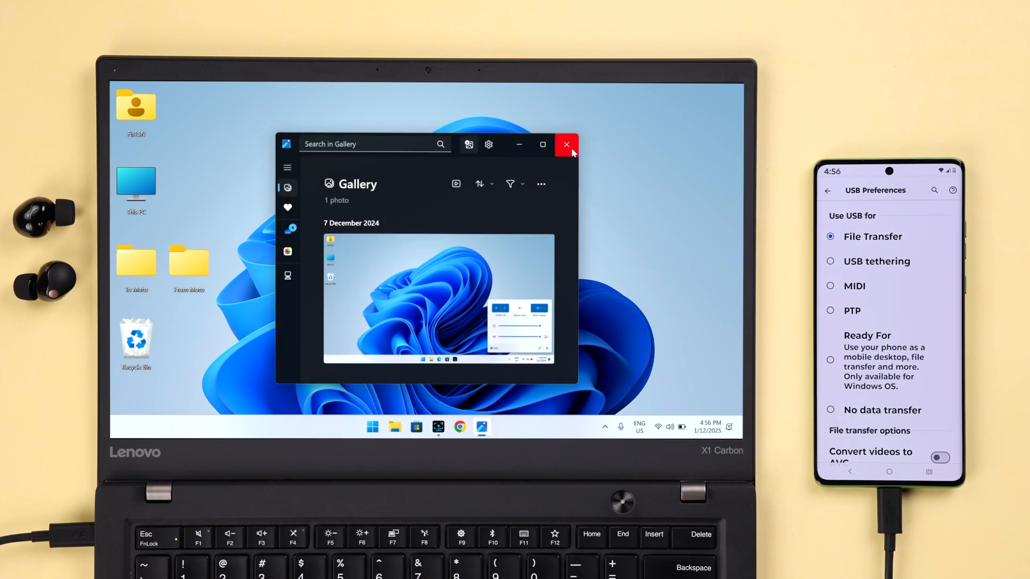
{"action": "left_click", "coordinate": [565, 145]}
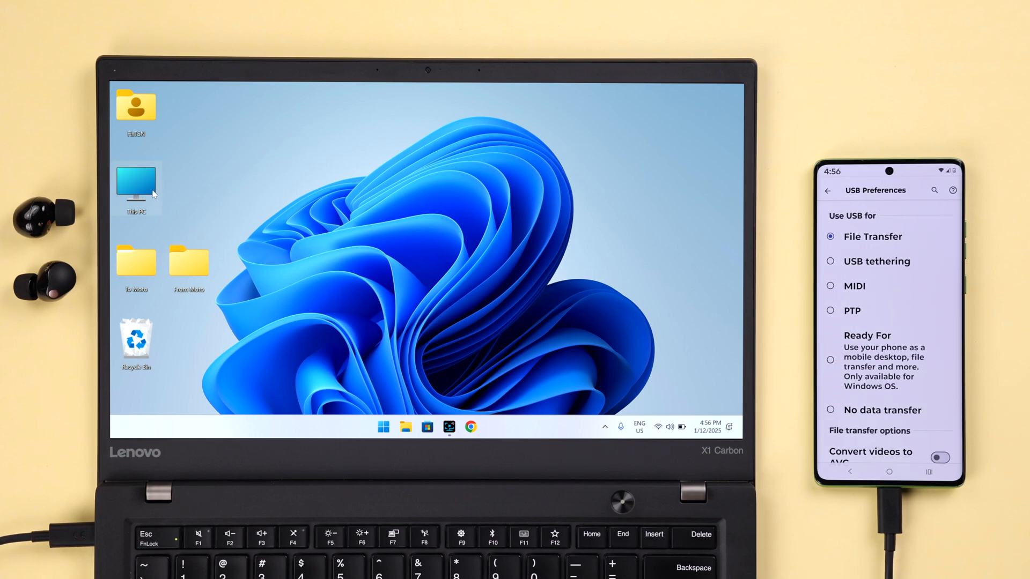
Step: Reach the phone's DCIM > Camera photos via This PC > motorola edge 50 fusion > Internal shared storage
{"action": "double_click", "coordinate": [136, 180]}
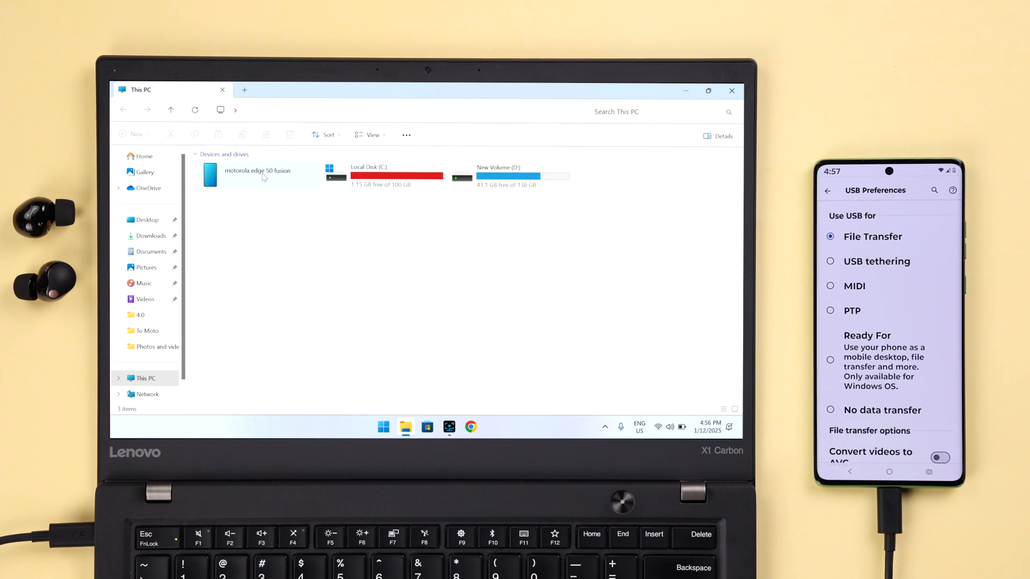
{"action": "double_click", "coordinate": [257, 174]}
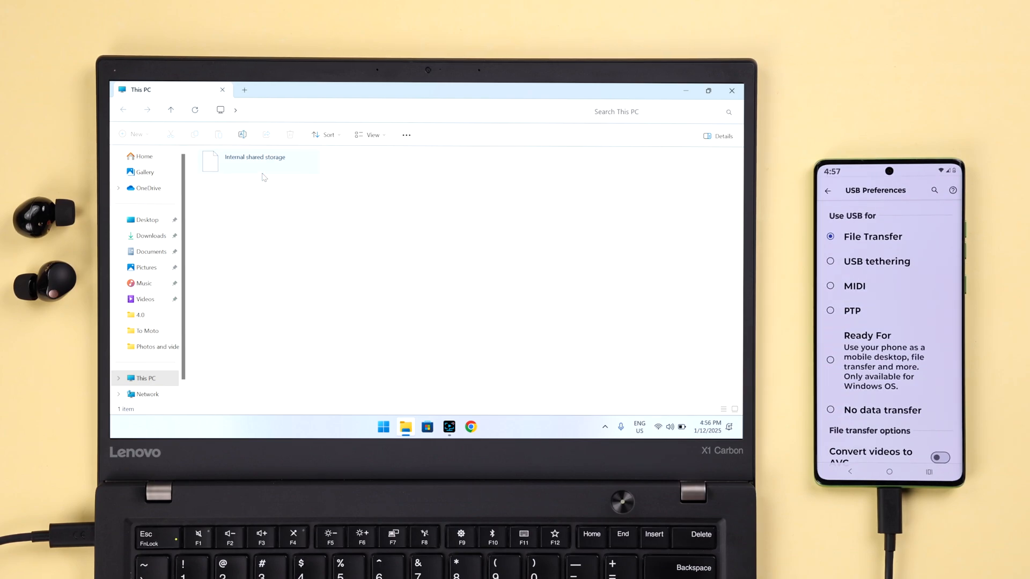
{"action": "double_click", "coordinate": [255, 160]}
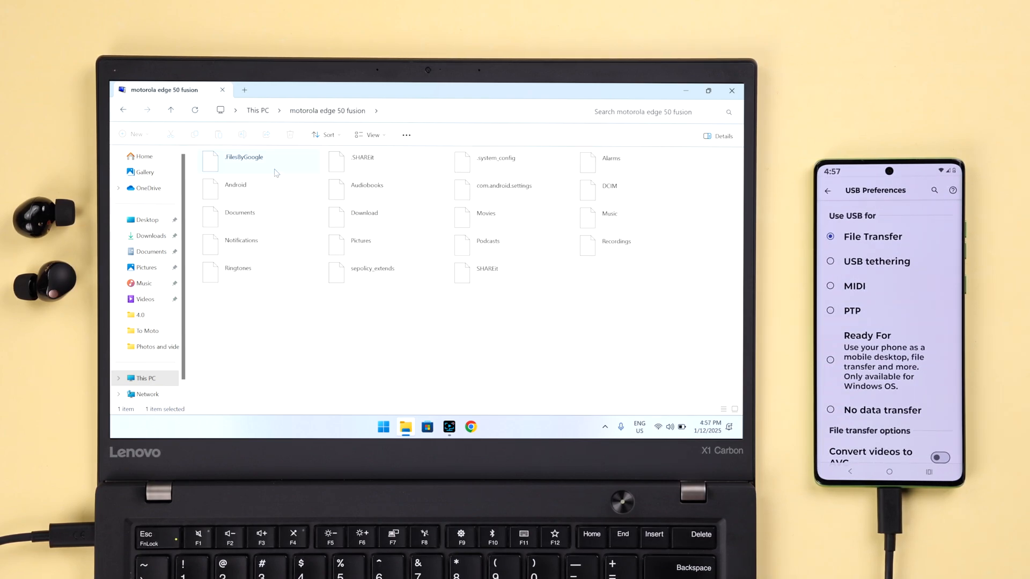
{"action": "double_click", "coordinate": [257, 161]}
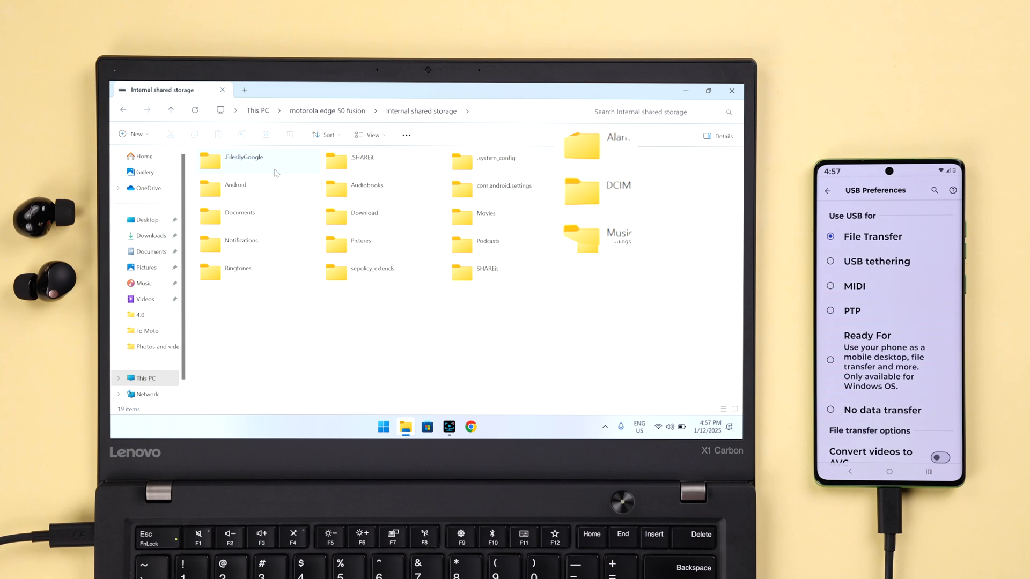
{"action": "mouse_move", "coordinate": [519, 198]}
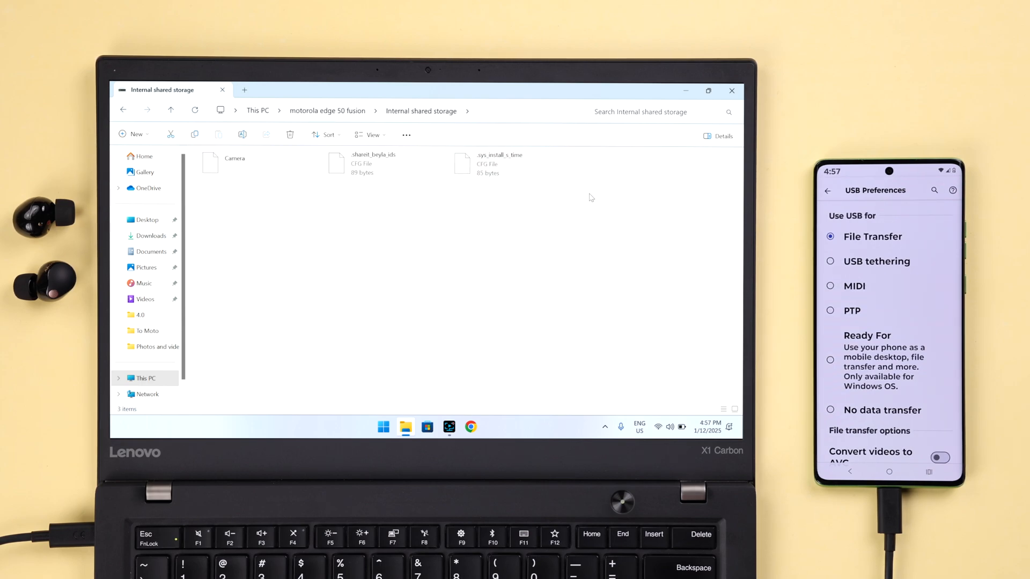
{"action": "double_click", "coordinate": [234, 161]}
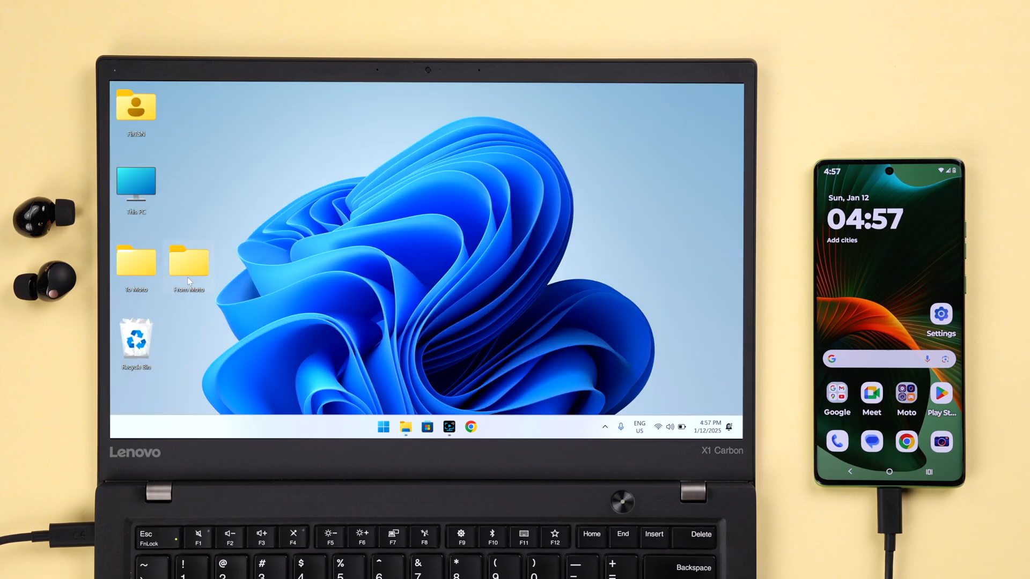
Step: Paste the six camera photos into the desktop From Moto folder
{"action": "double_click", "coordinate": [189, 259]}
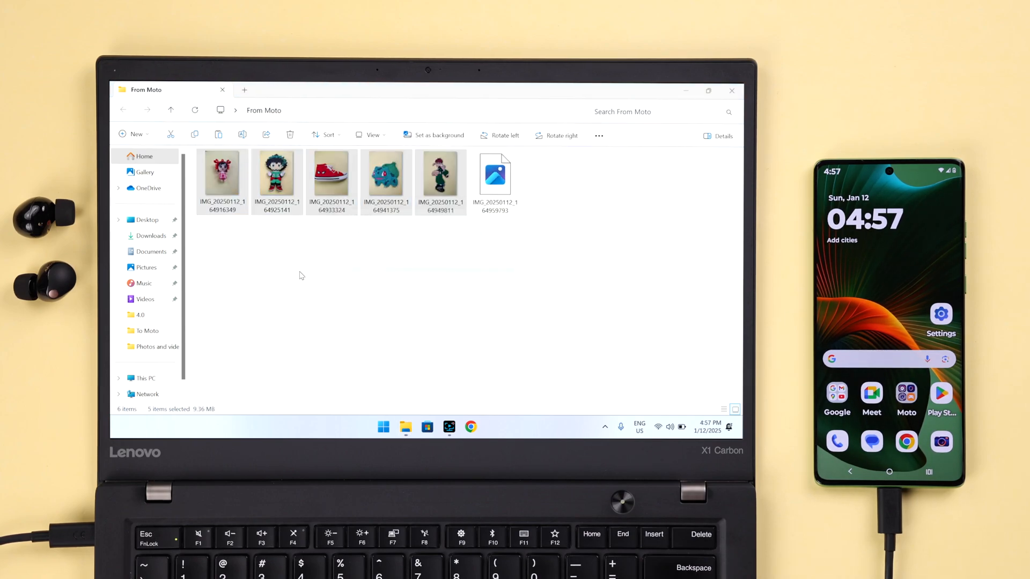
{"action": "left_click", "coordinate": [144, 283]}
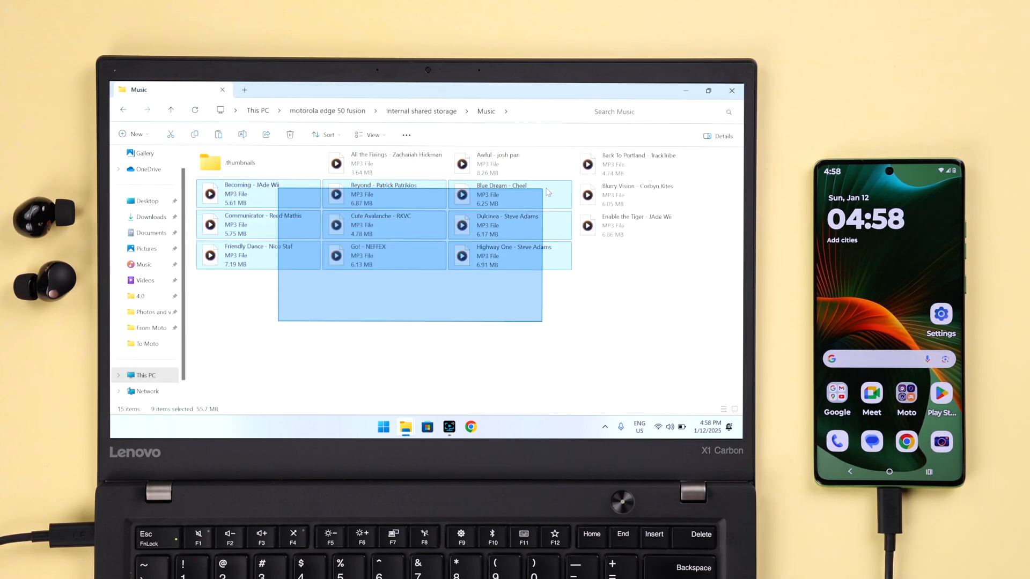
Step: Select all 15 tracks in the phone's Music folder with Ctrl+A
{"action": "key", "text": "ctrl+a"}
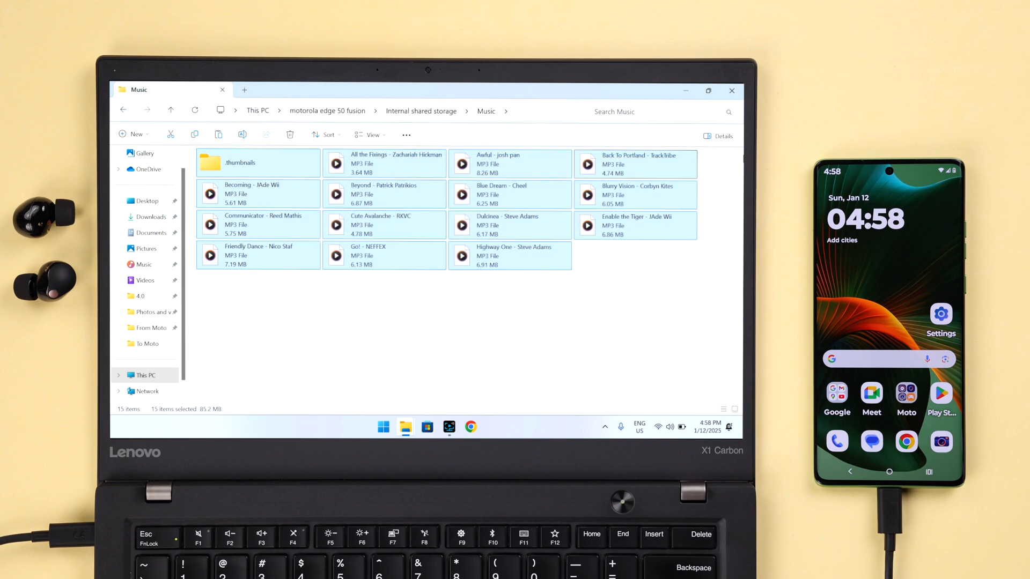
{"action": "mouse_move", "coordinate": [733, 270]}
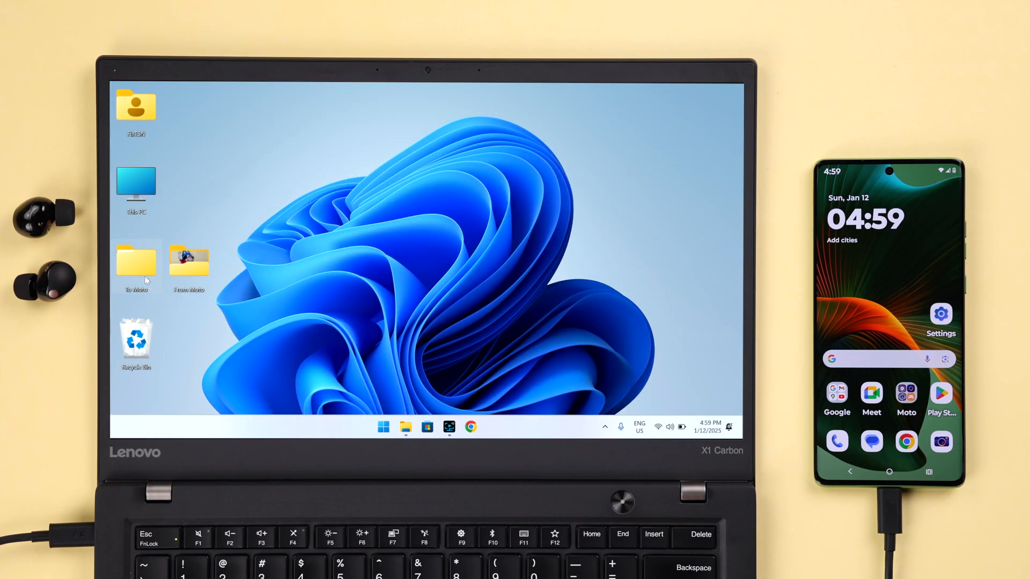
Step: Copy the To Moto > Photos and videos files into the phone's DCIM folder and play one clip in VLC
{"action": "double_click", "coordinate": [135, 262]}
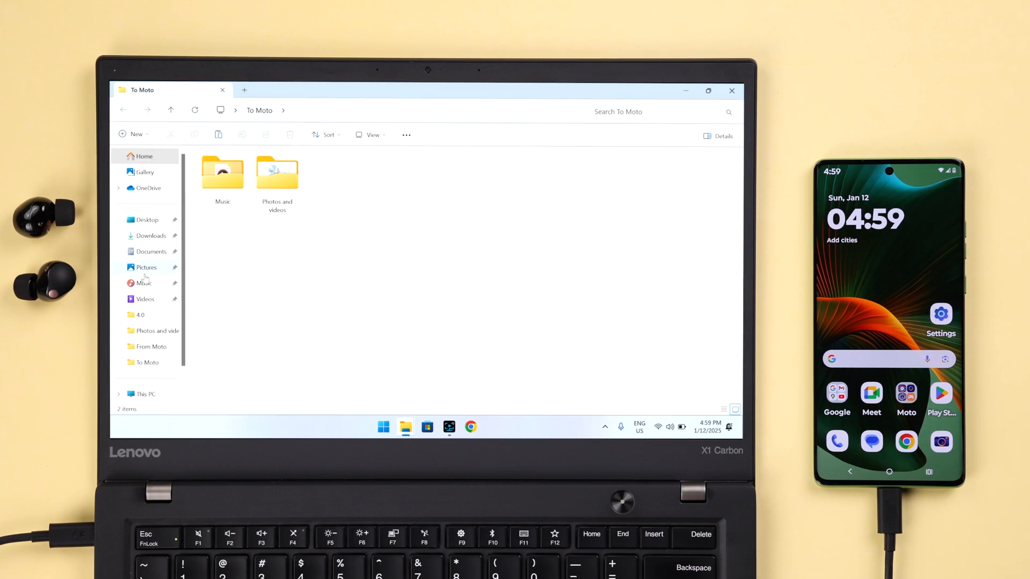
{"action": "left_click", "coordinate": [277, 177]}
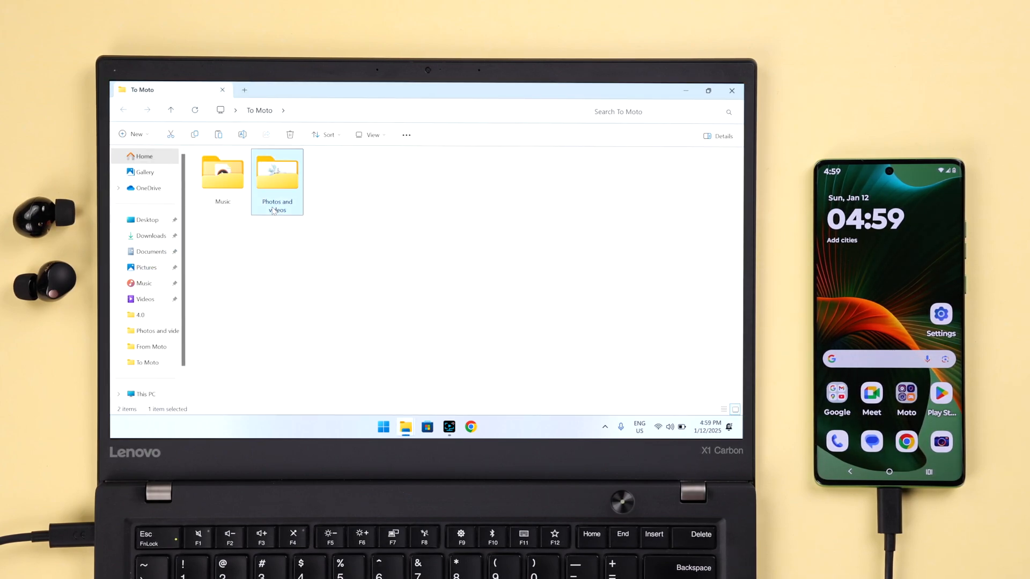
{"action": "double_click", "coordinate": [277, 173]}
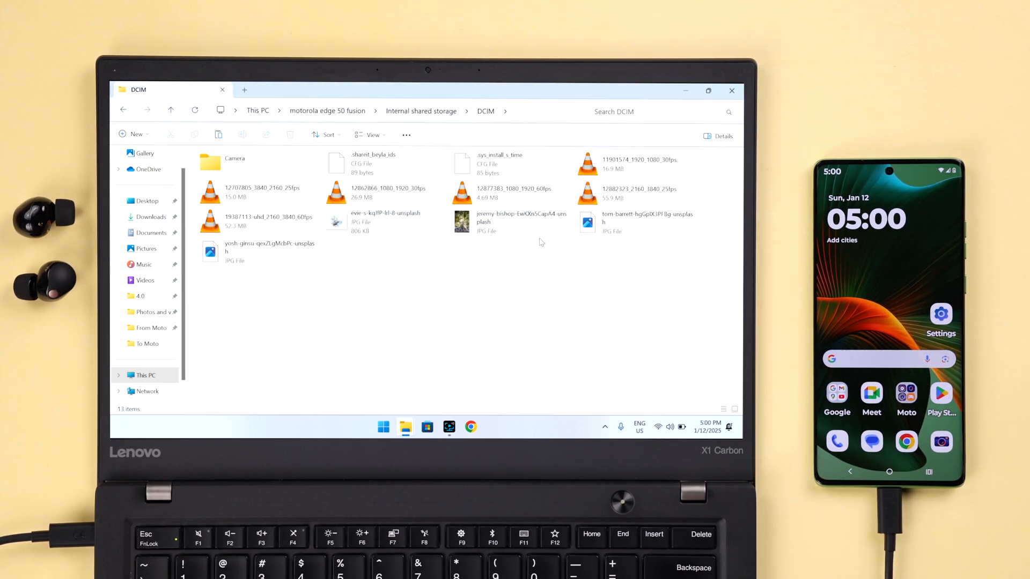
{"action": "double_click", "coordinate": [636, 164]}
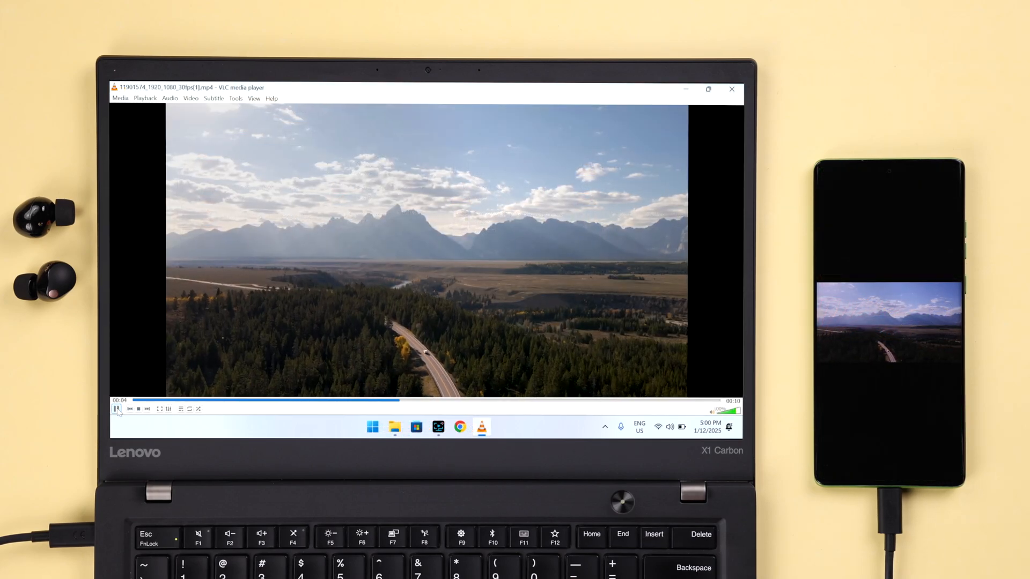